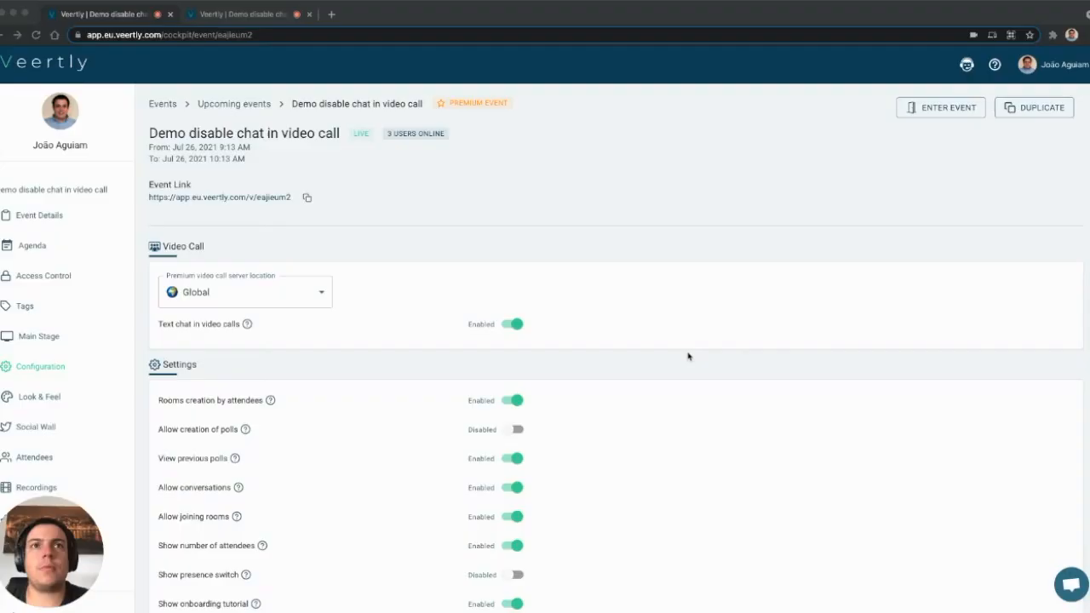
pyautogui.moveTo(528, 203)
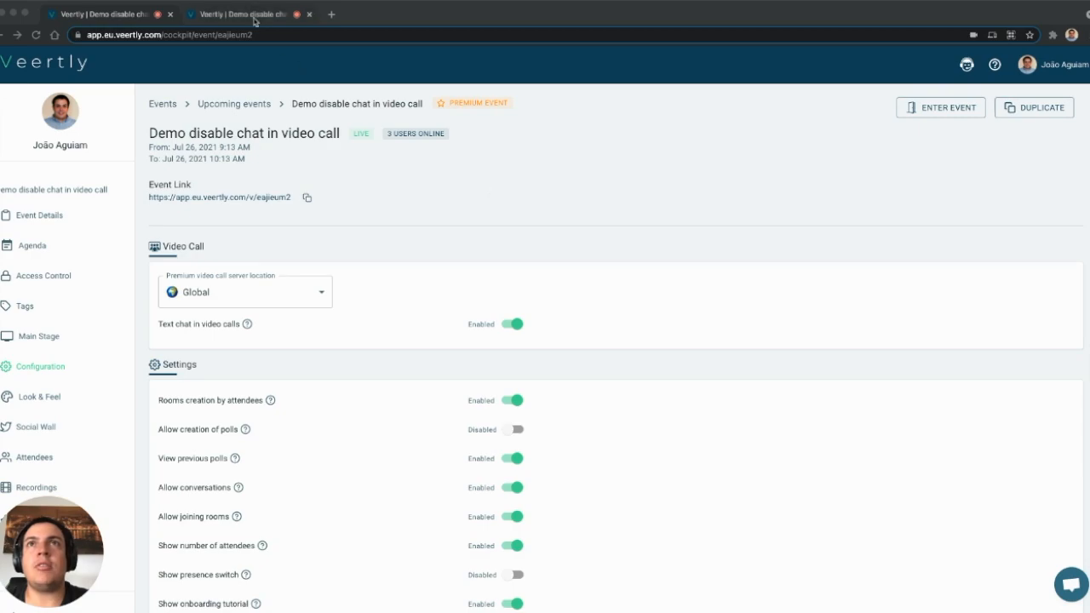
# Preview the live video call and confirm its chat panel opens and closes.
pyautogui.click(940, 107)
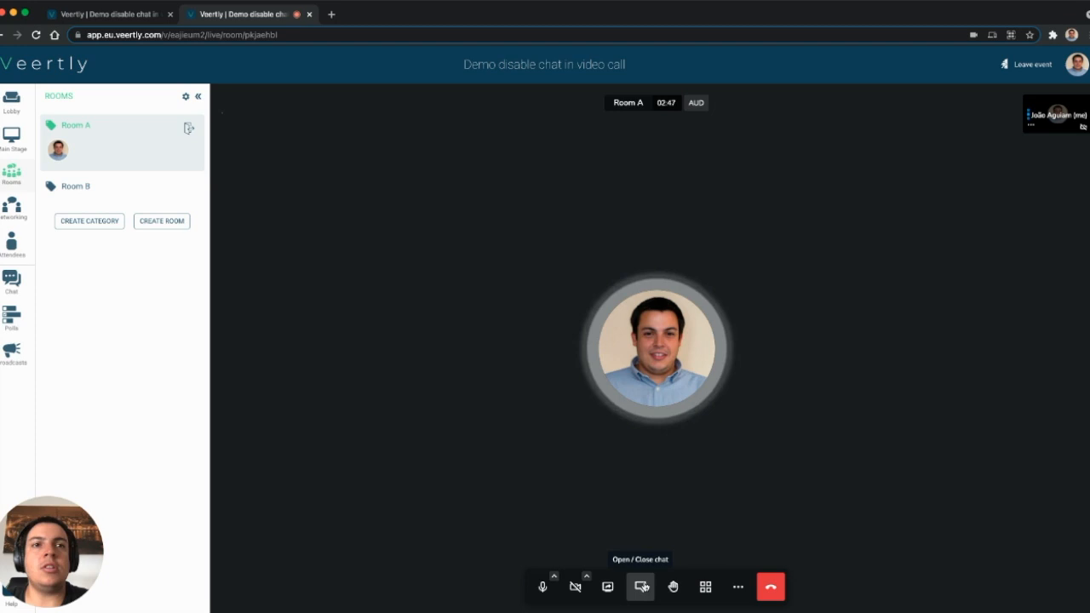
pyautogui.click(640, 586)
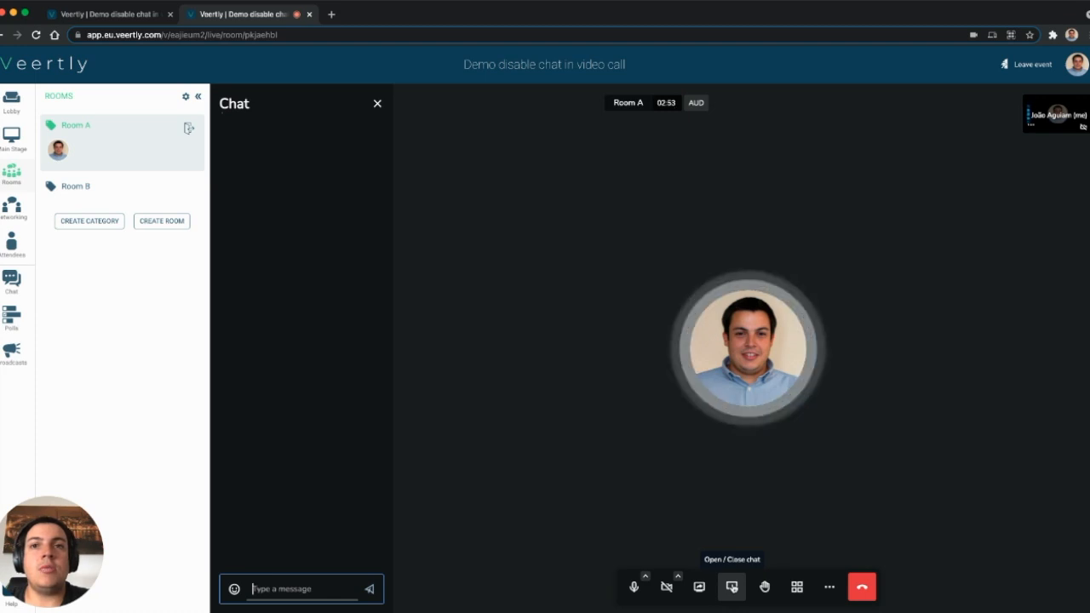
pyautogui.click(730, 586)
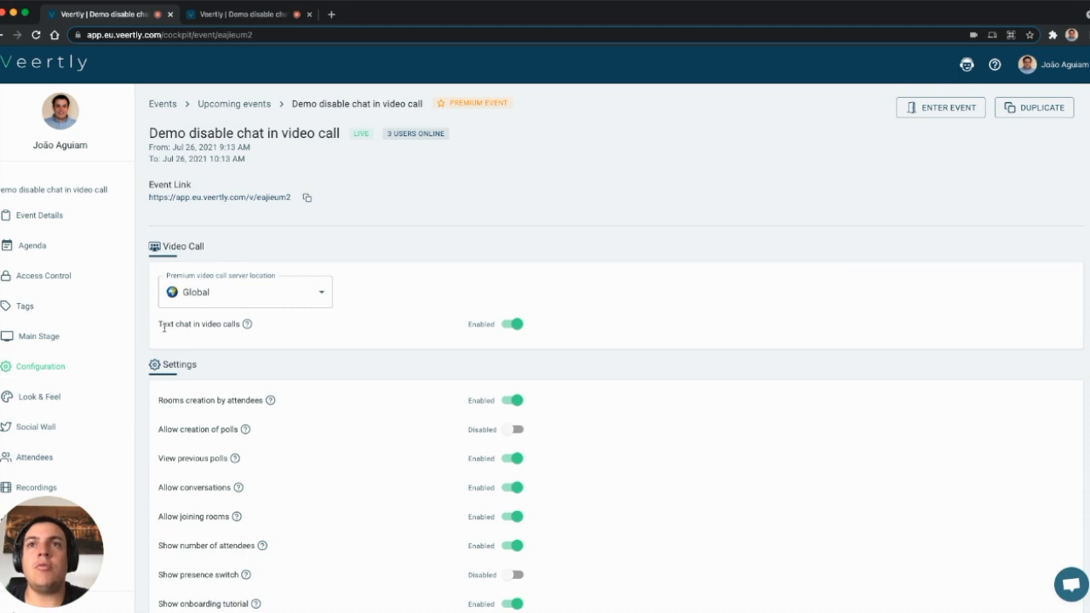
pyautogui.moveTo(177, 334)
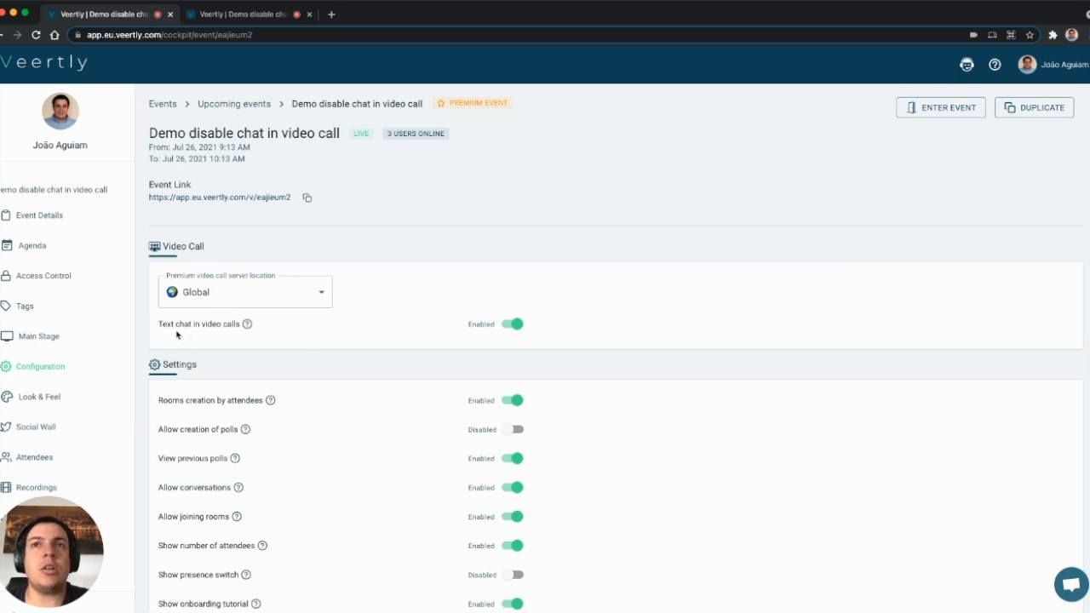
pyautogui.moveTo(246, 323)
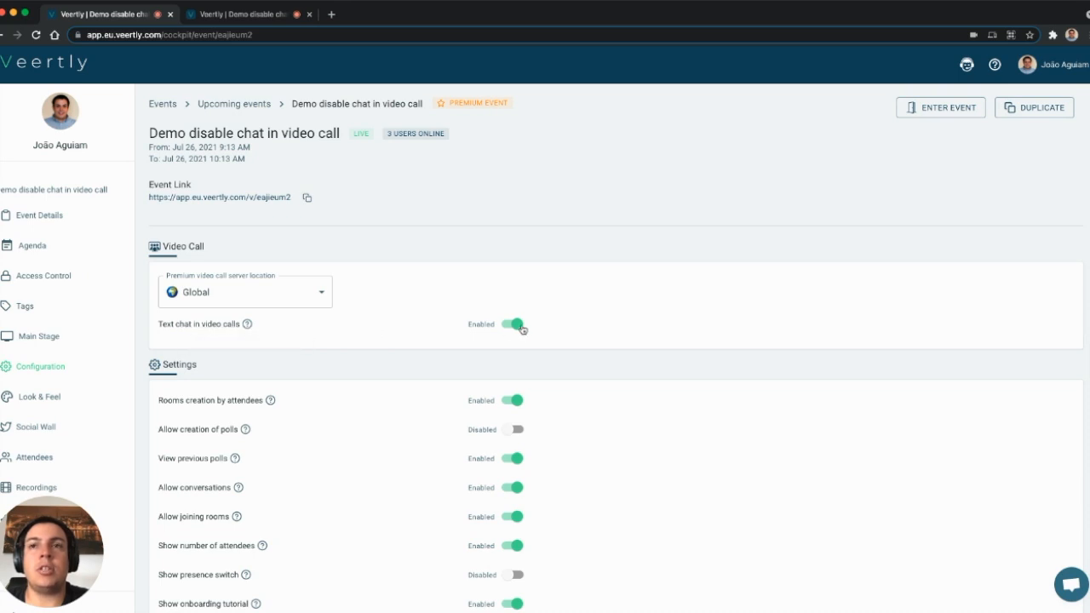
# Disable 'Text chat in video calls' and verify the call no longer shows a chat button.
pyautogui.click(515, 324)
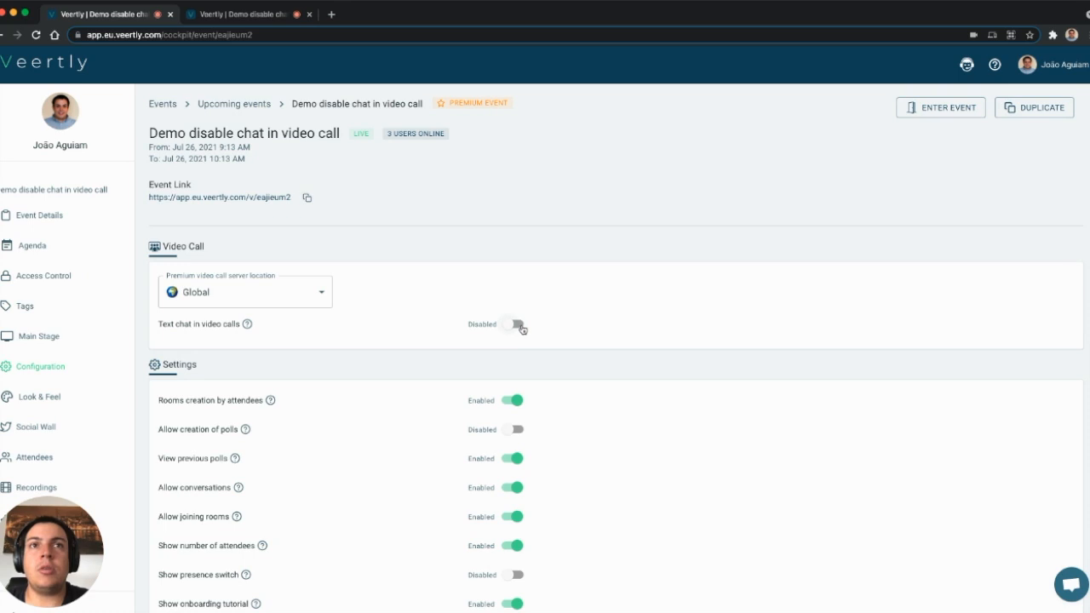
pyautogui.click(514, 323)
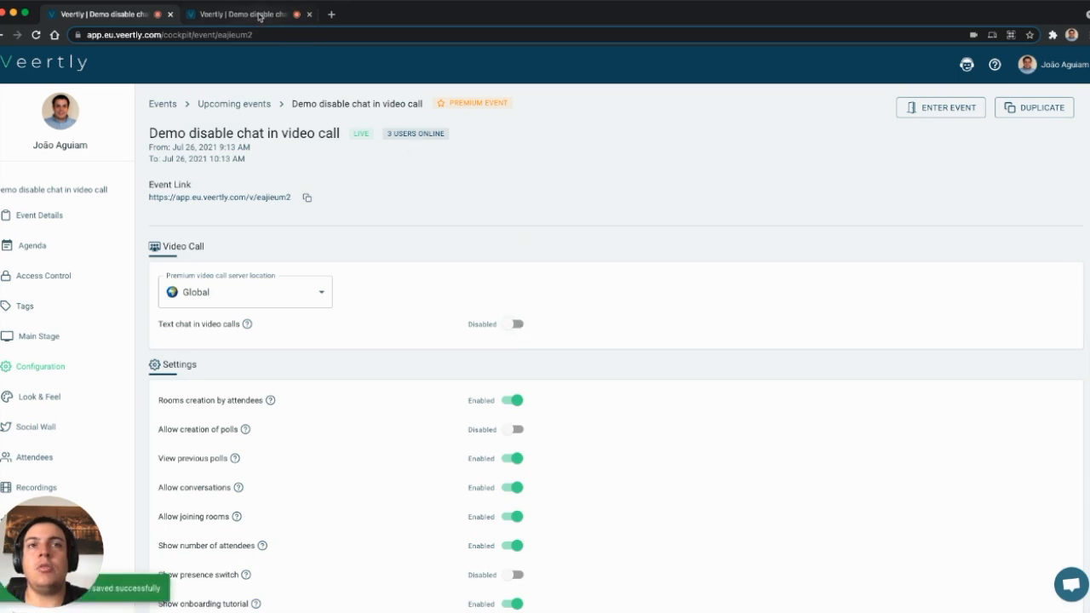
pyautogui.click(940, 108)
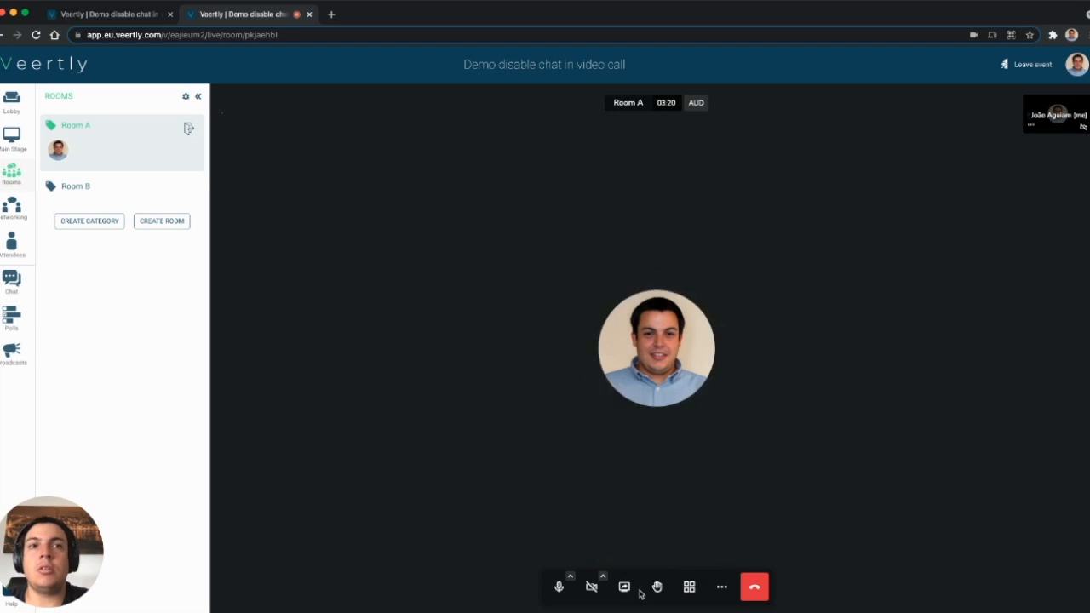
pyautogui.click(106, 13)
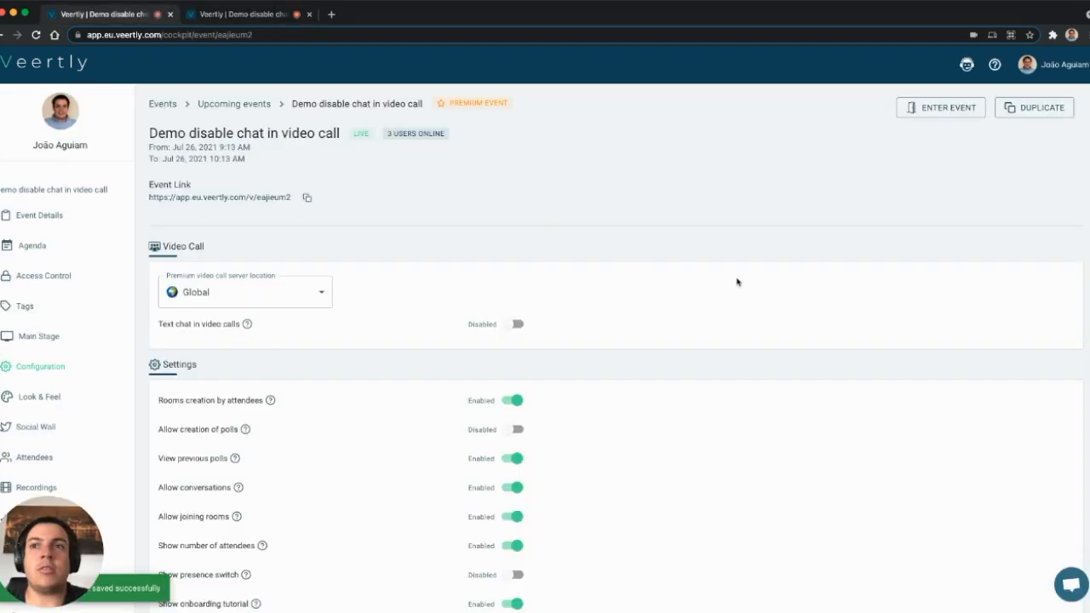
pyautogui.moveTo(853, 193)
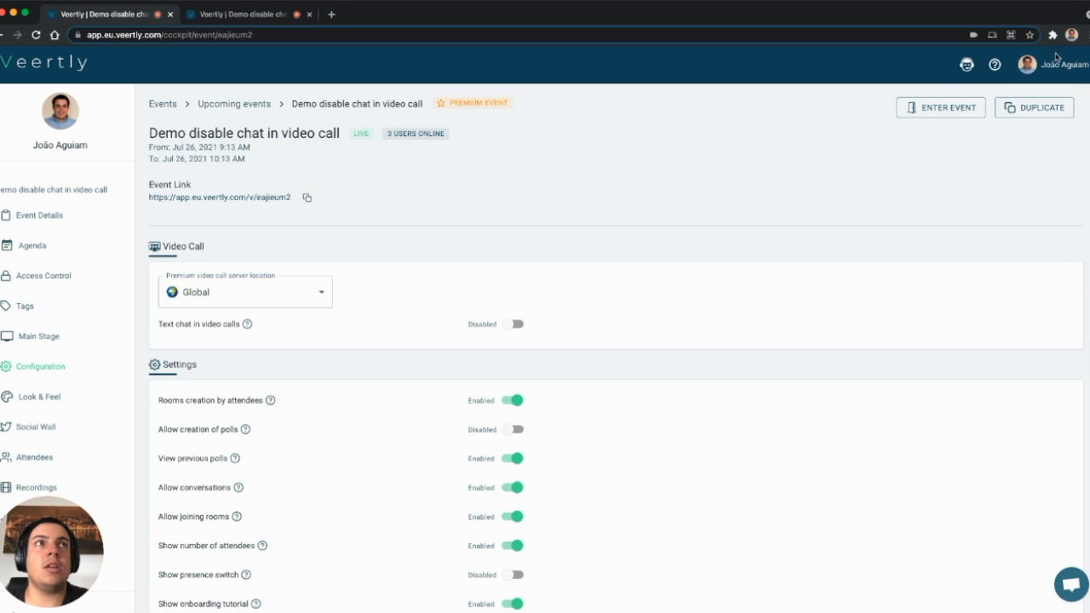
pyautogui.moveTo(1056, 48)
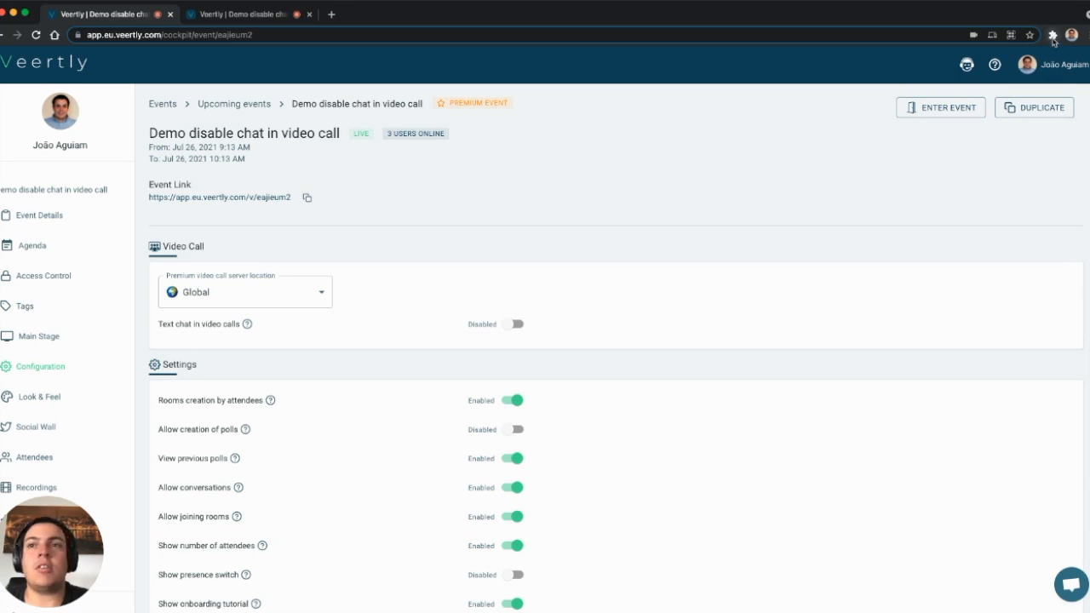